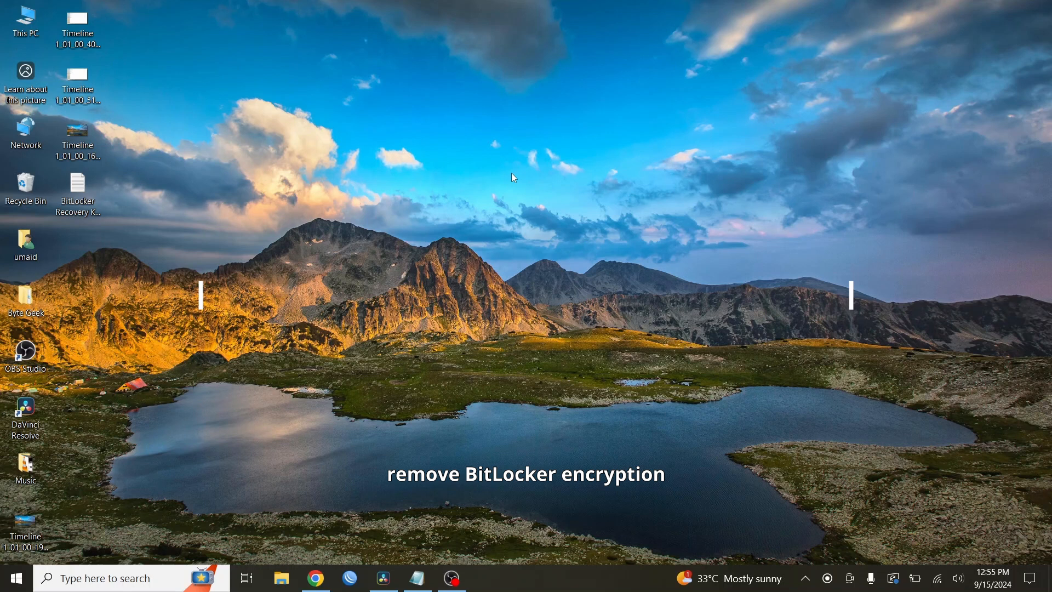
# Show This PC in File Explorer, listing all drives including the locked Softwares Backup (D:).
pyautogui.click(282, 578)
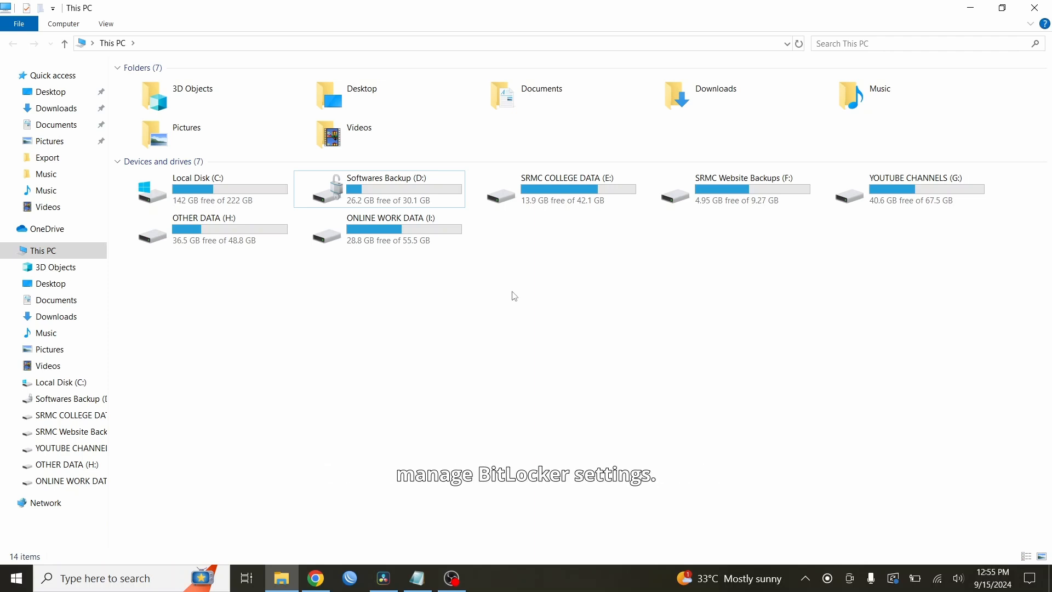
# Search 'contr' from Start and bring up Control Panel's All Items view.
pyautogui.click(10, 578)
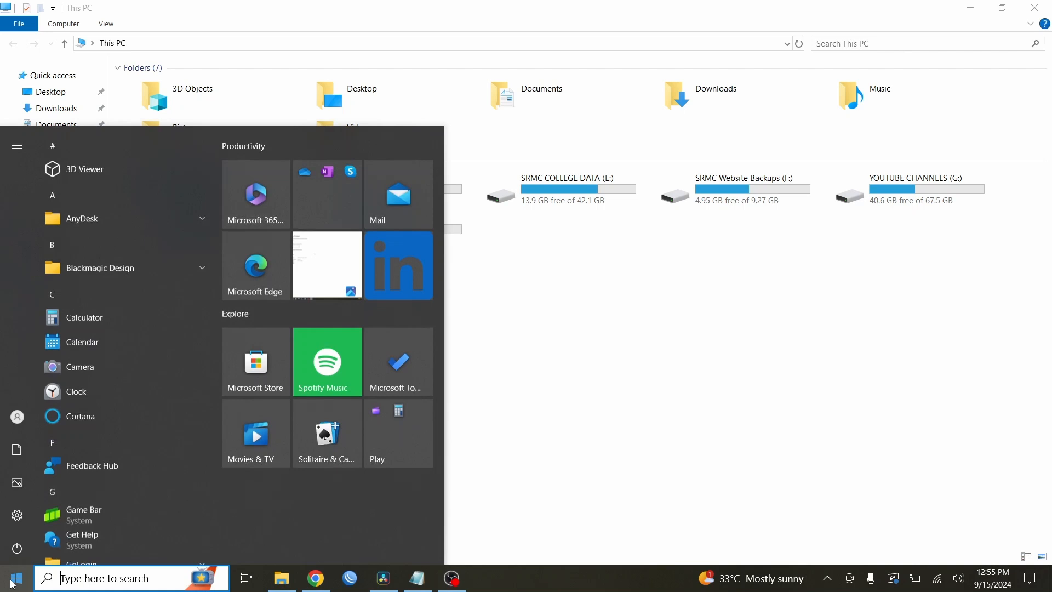
pyautogui.write('contr')
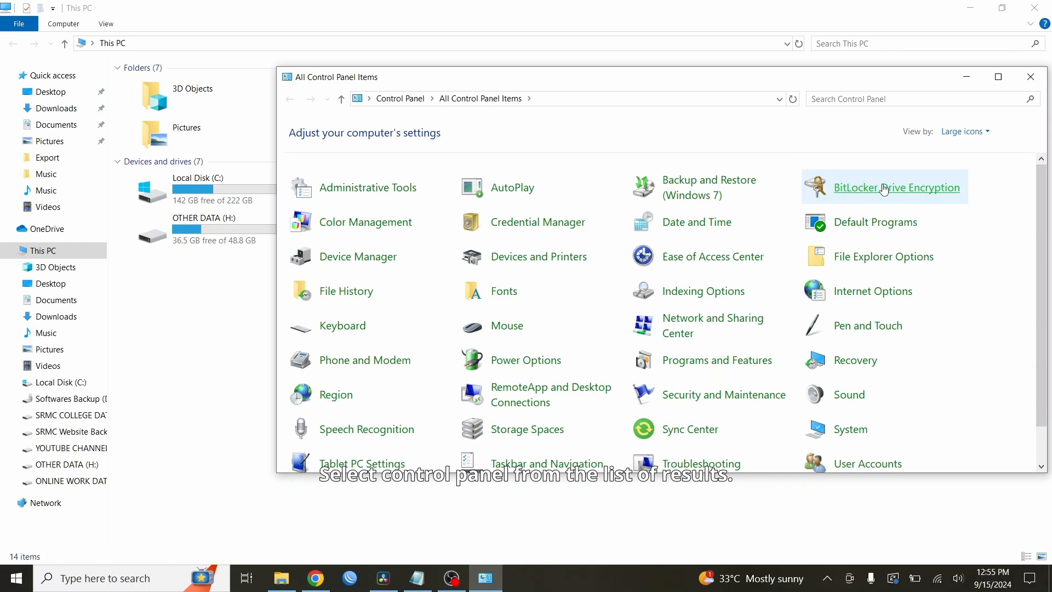
pyautogui.moveTo(885, 188)
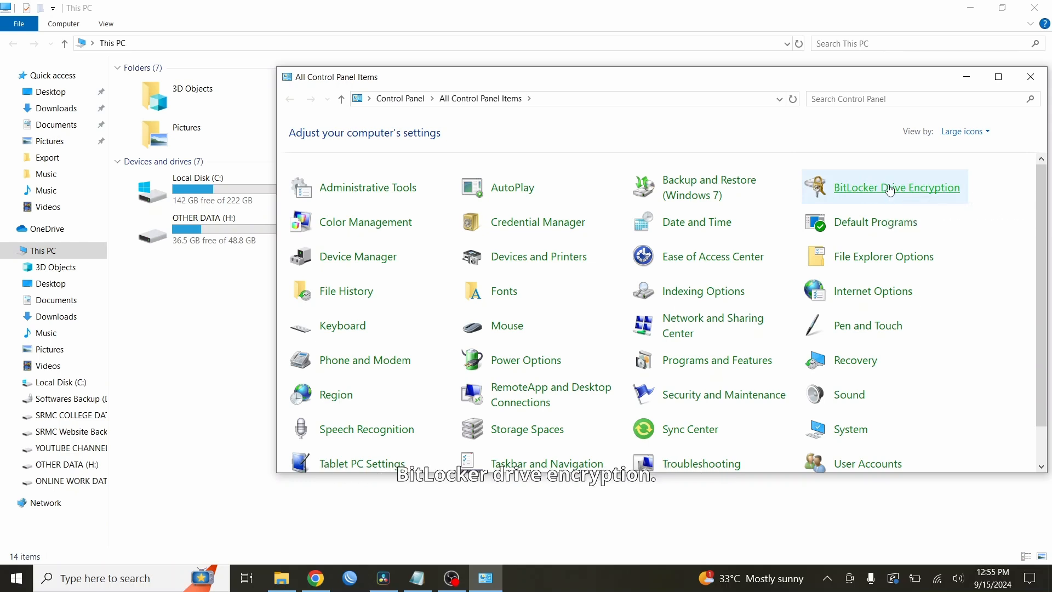
# Turn off BitLocker on Softwares Backup (D:) and confirm so the drive starts decrypting.
pyautogui.click(895, 187)
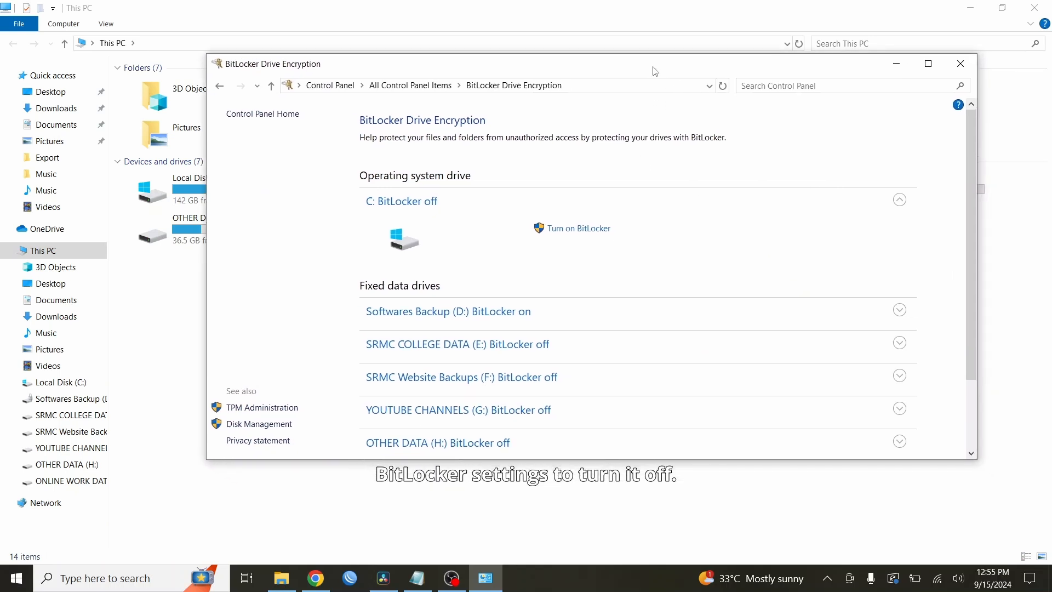
pyautogui.moveTo(684, 158)
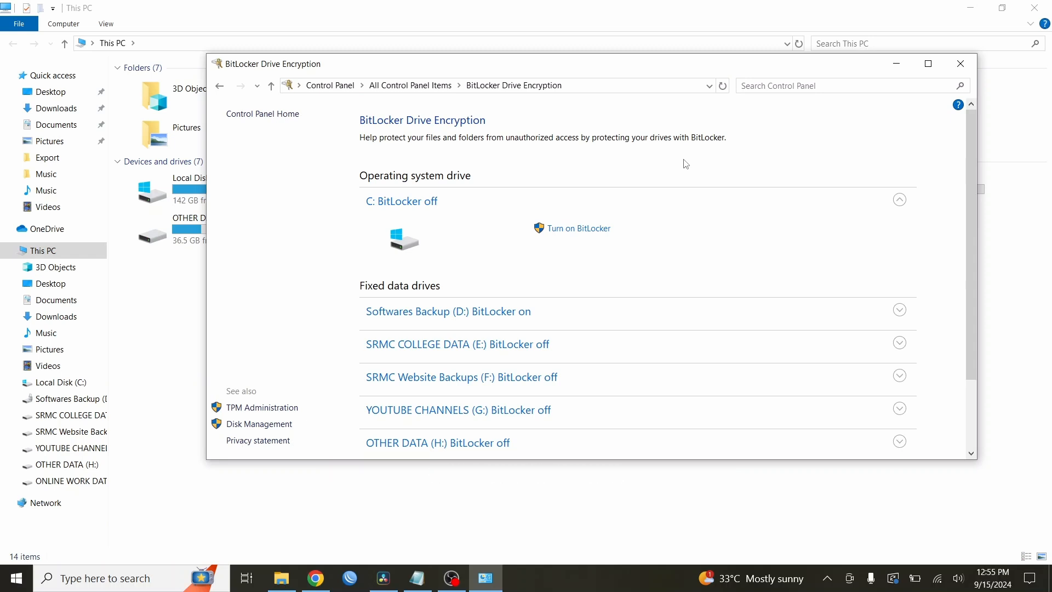
pyautogui.moveTo(500, 324)
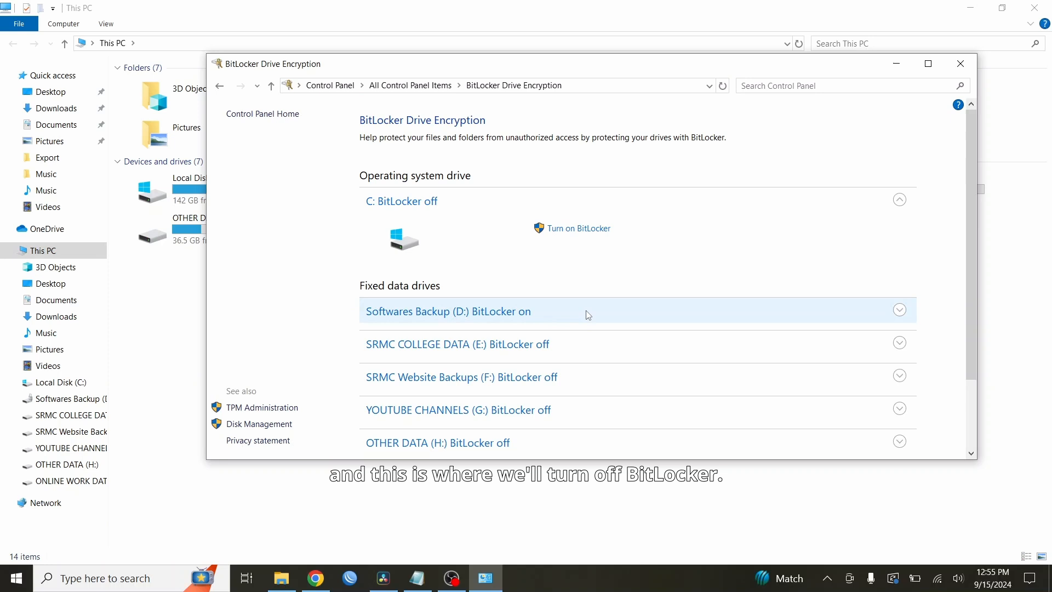
pyautogui.moveTo(378, 274)
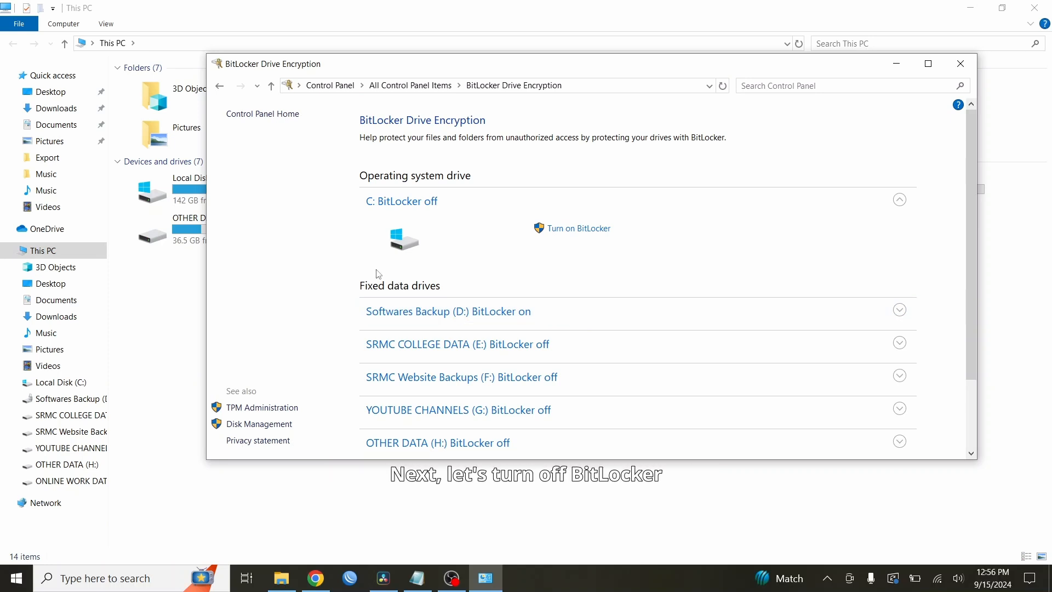
pyautogui.click(447, 310)
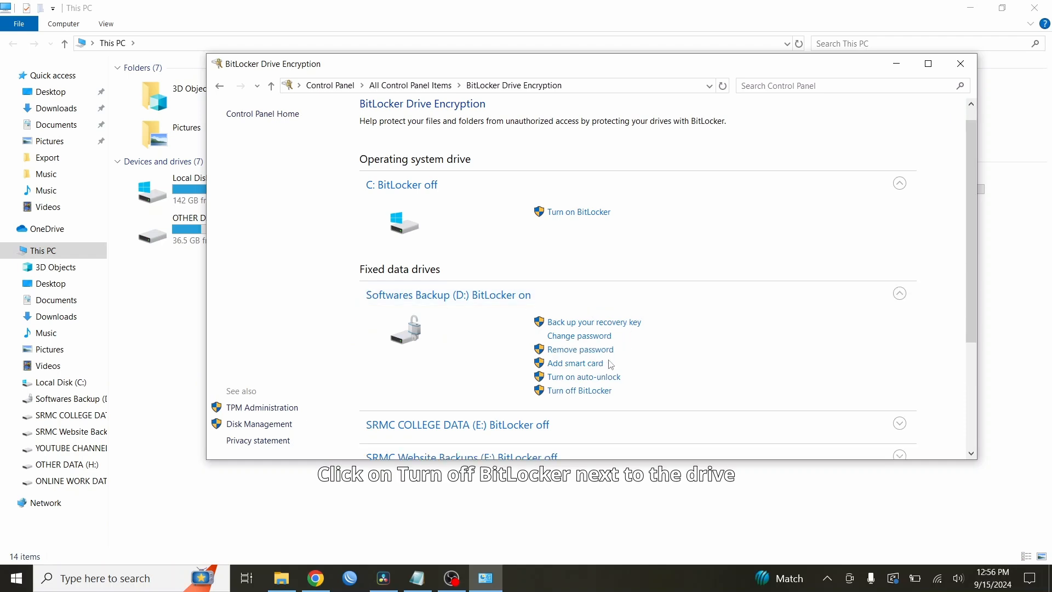
pyautogui.click(579, 390)
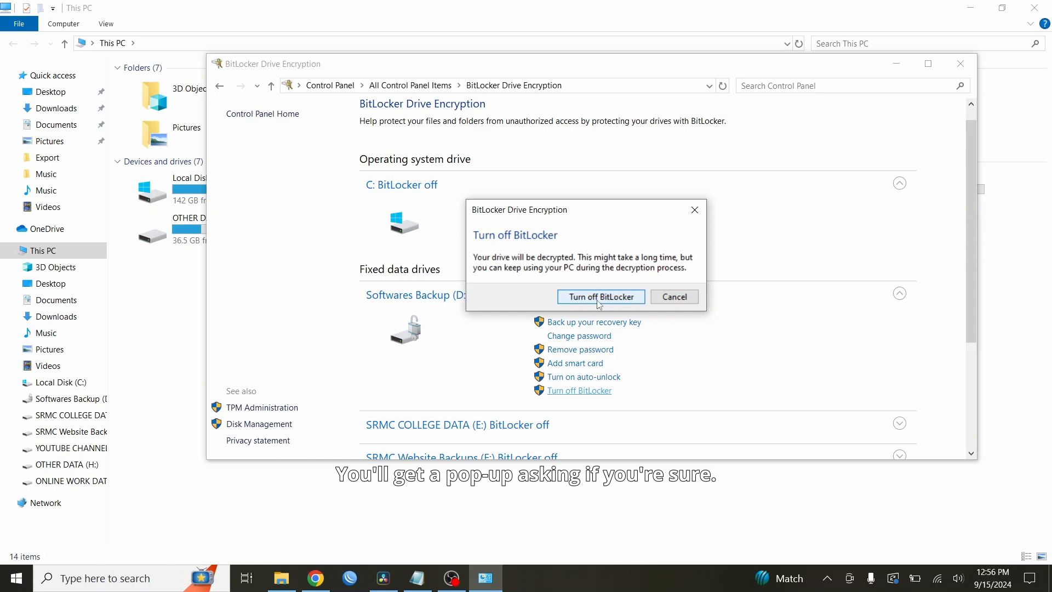
pyautogui.click(599, 297)
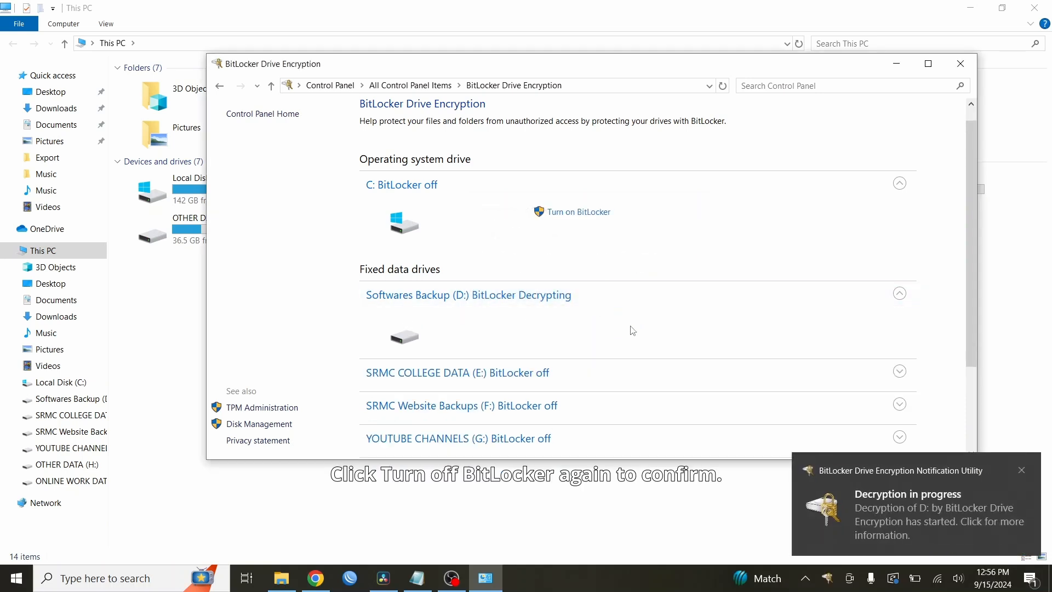
# Wait for decryption of D: to finish until the completion notice appears.
pyautogui.scroll(-3)
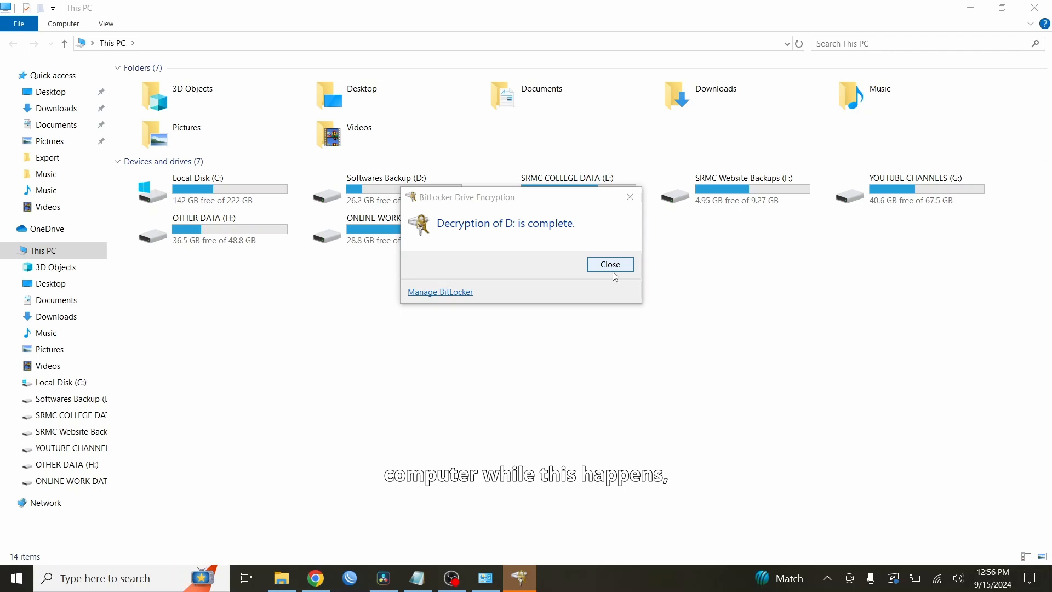
# Dismiss the completion notice, verify drive D: shows no lock, and return to the desktop.
pyautogui.click(608, 264)
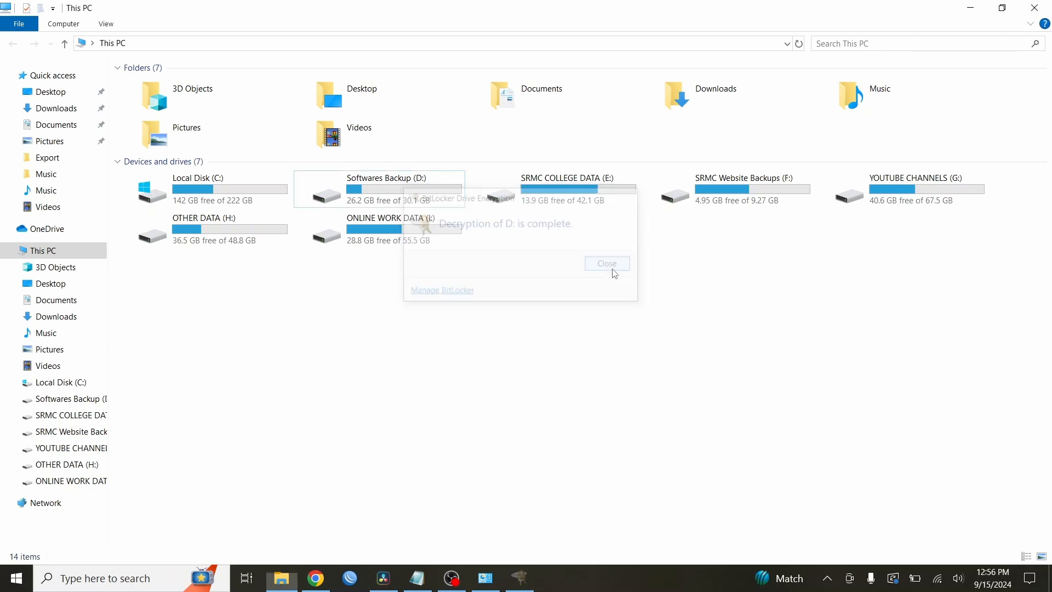
pyautogui.click(605, 263)
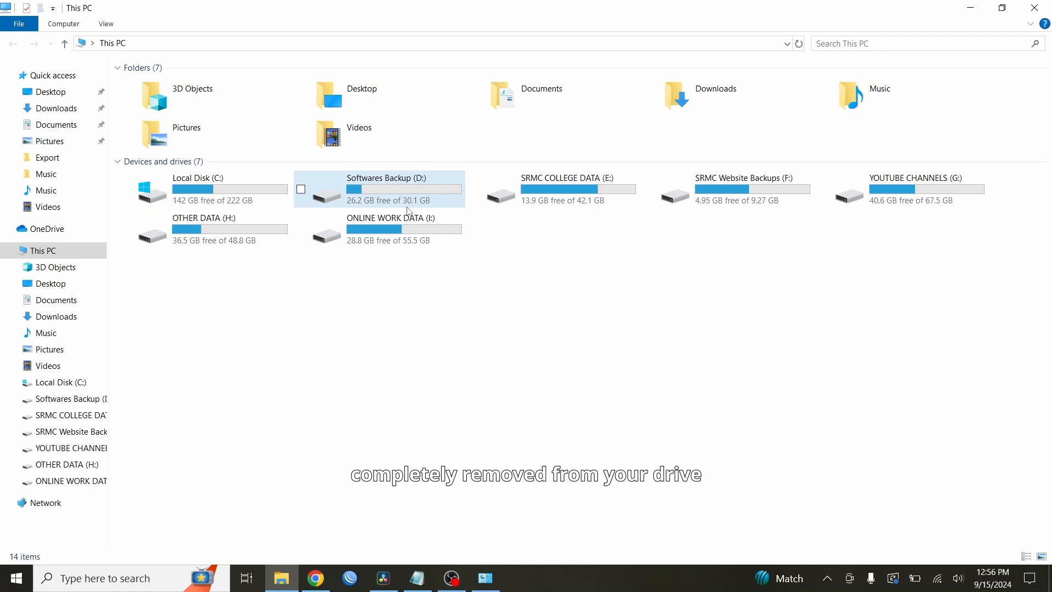
pyautogui.click(382, 189)
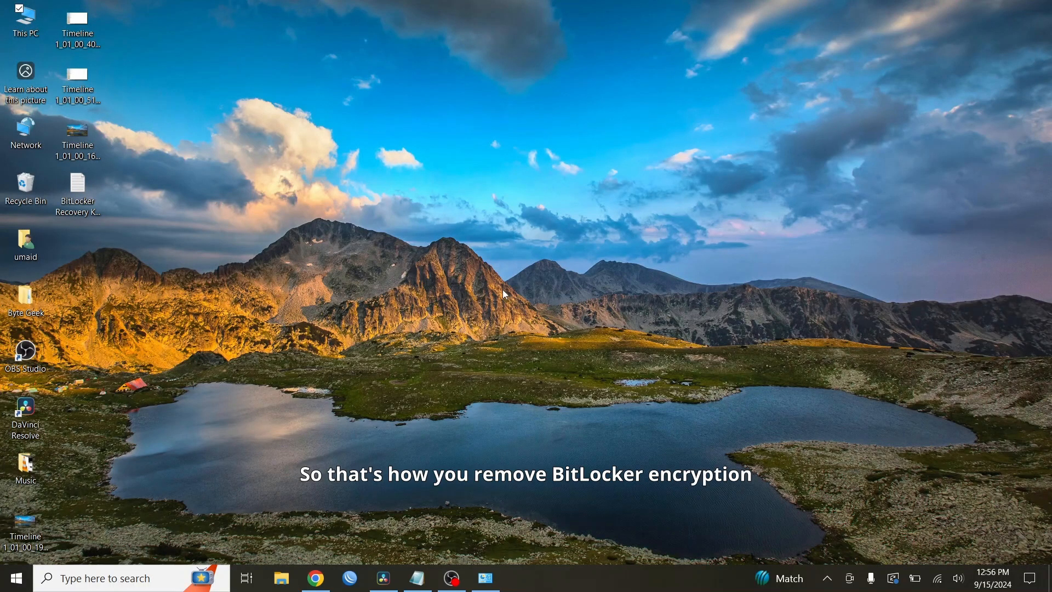
pyautogui.moveTo(578, 558)
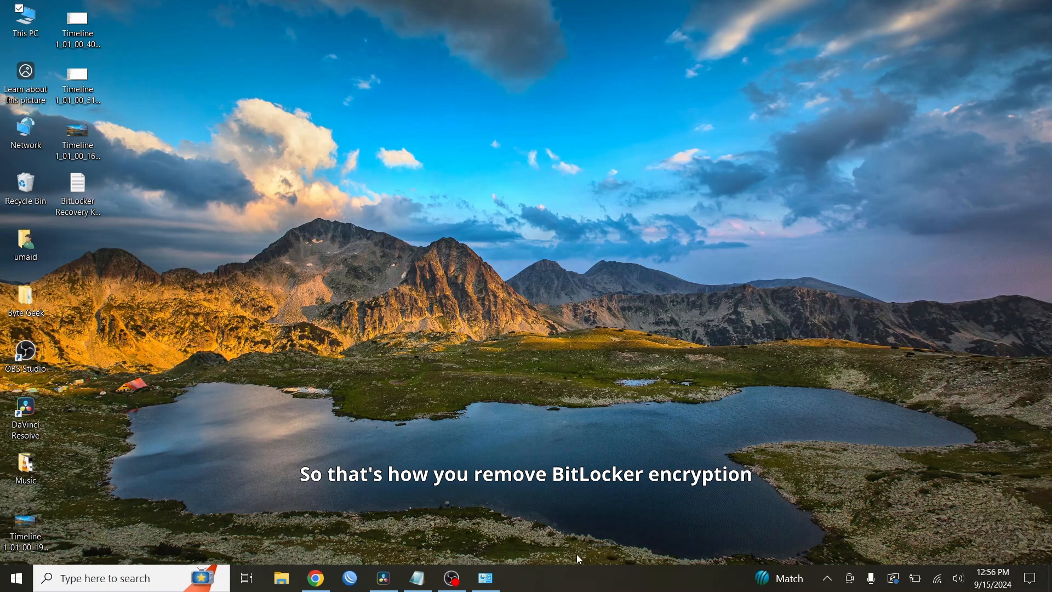